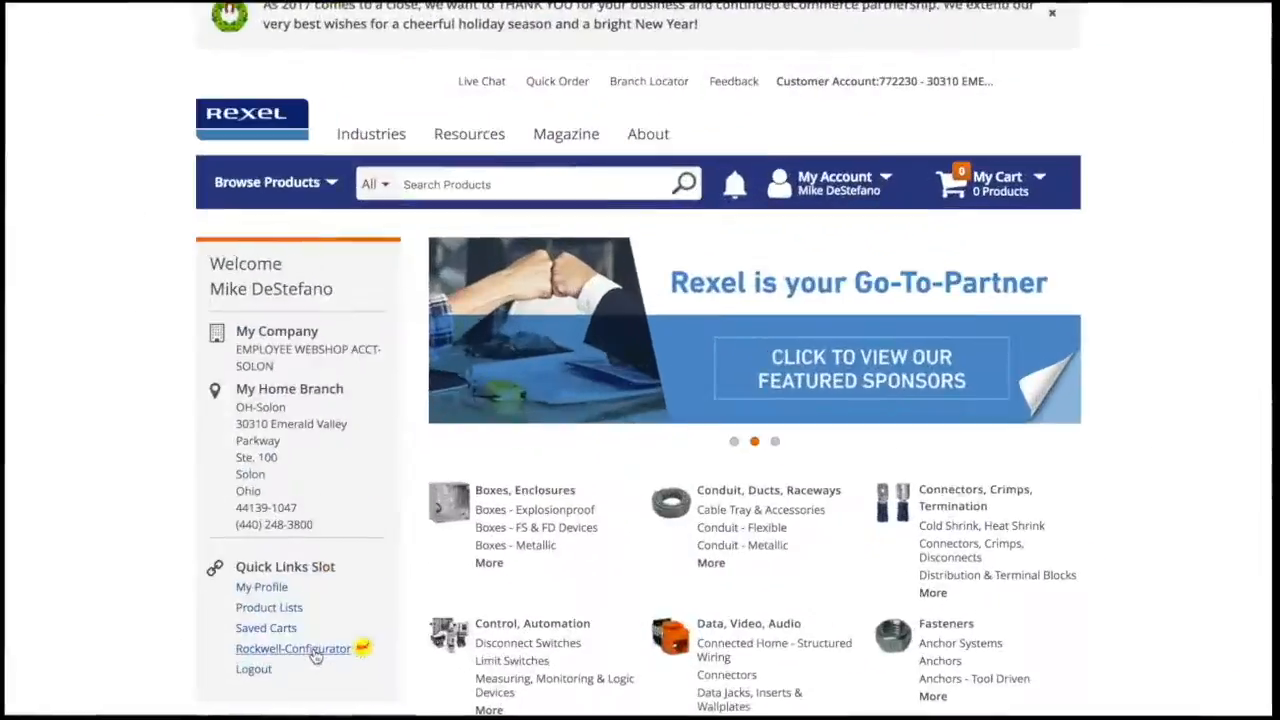
- Open the Rockwell product configurator from the Rexel webshop quick link
left_click(292, 648)
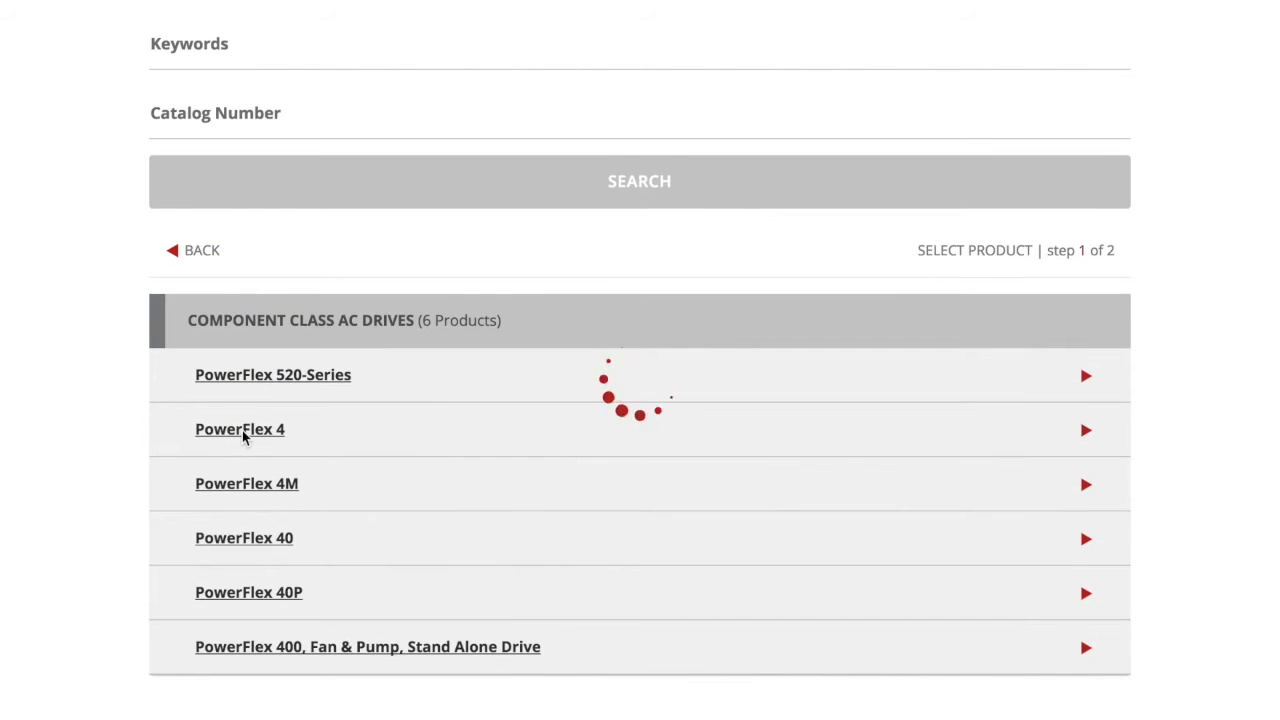
- Configure the PowerFlex 4 with 240VAC single-phase input, 1.5 A output and IP20 (Open) enclosure
left_click(240, 429)
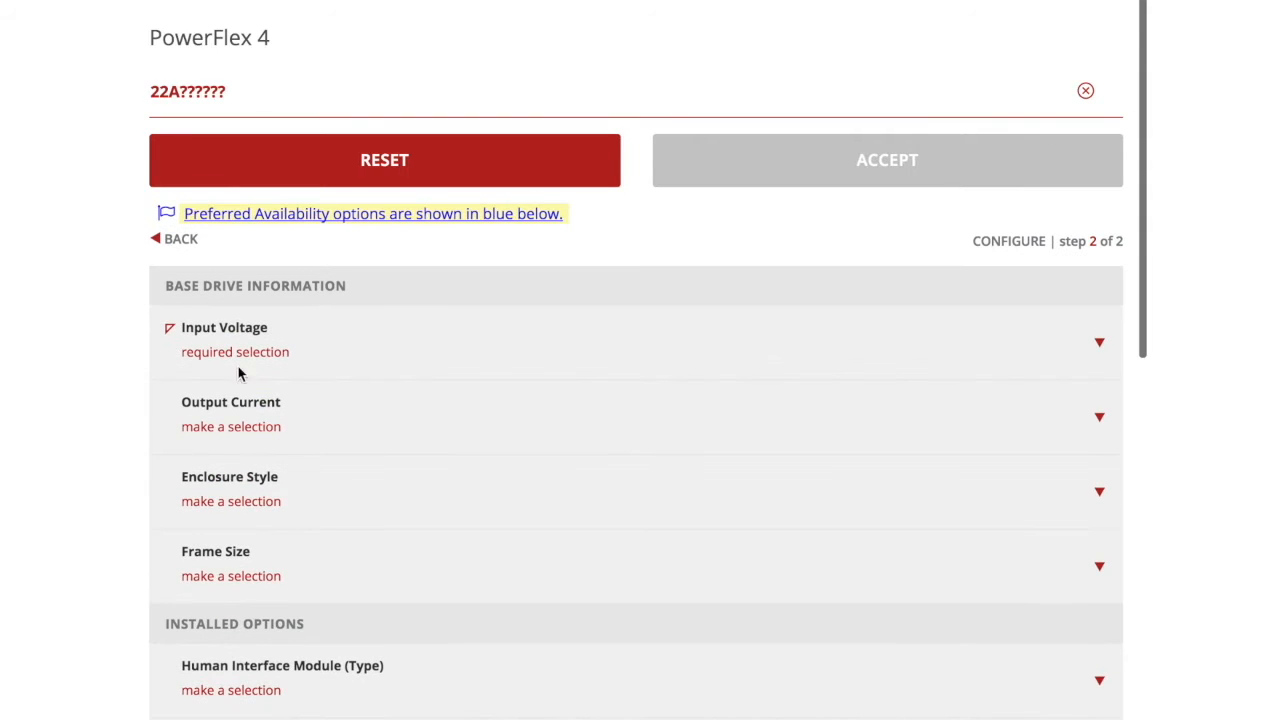
left_click(1098, 342)
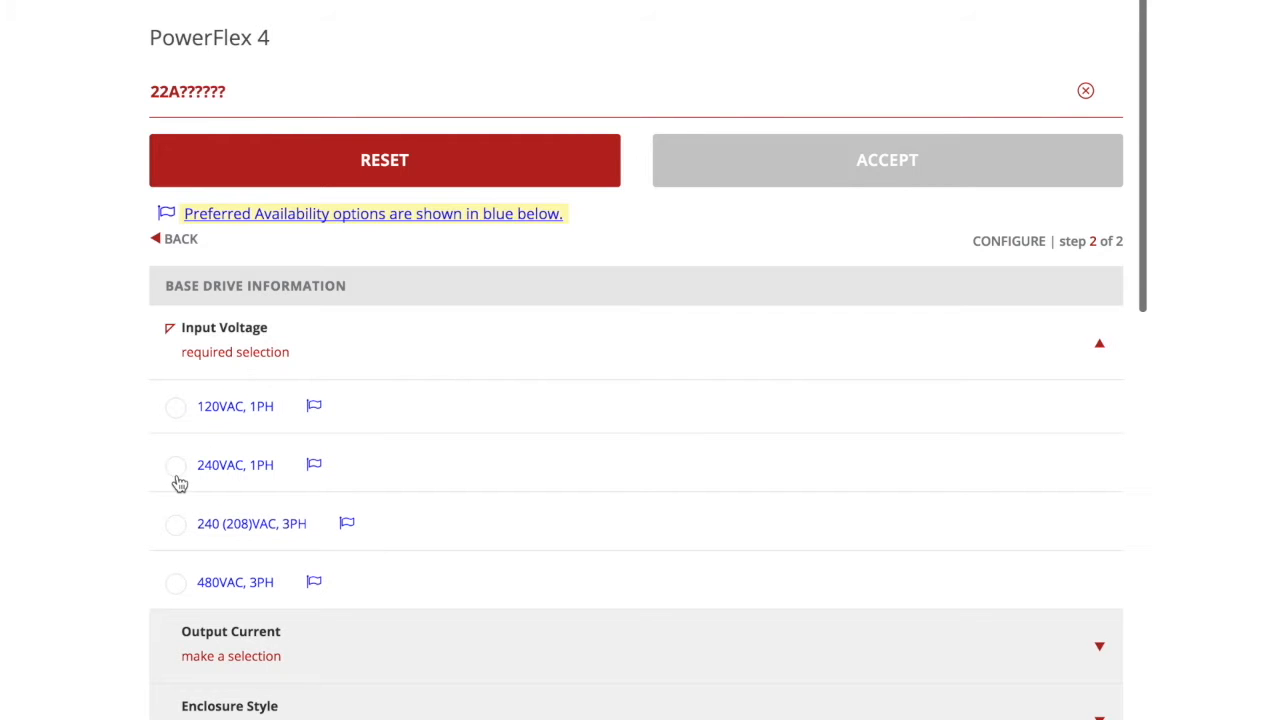
left_click(175, 465)
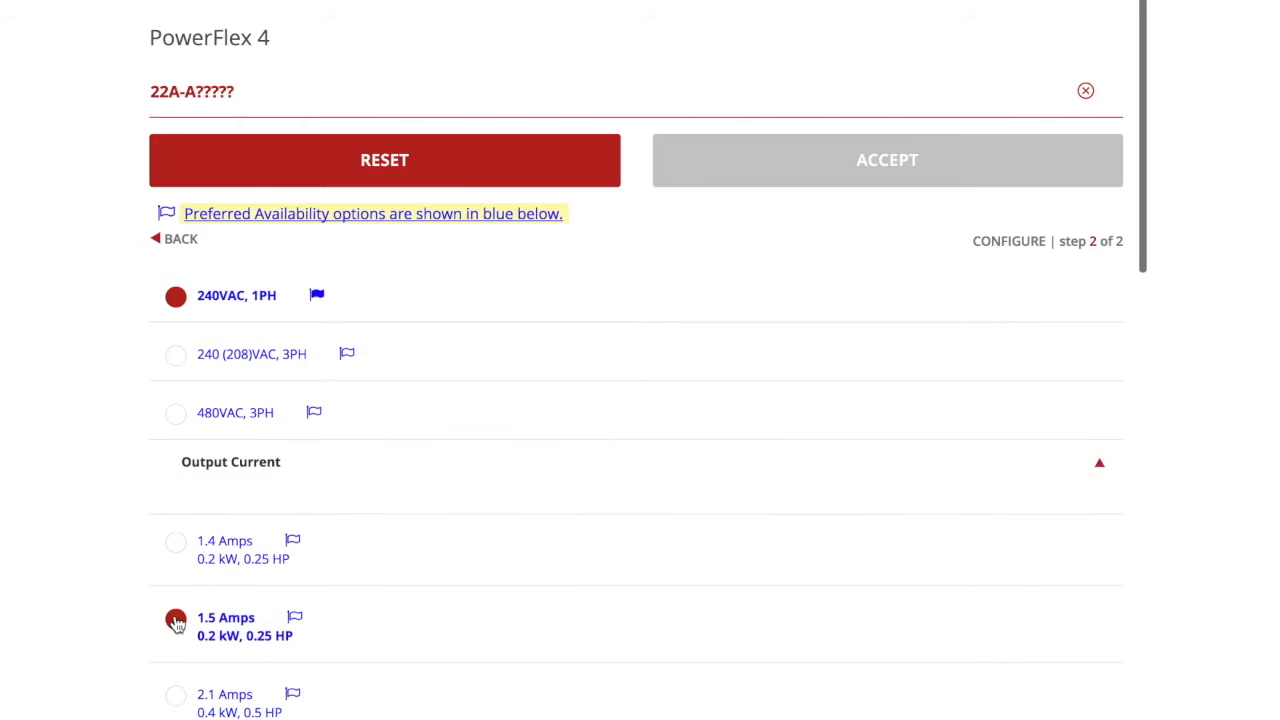
left_click(175, 618)
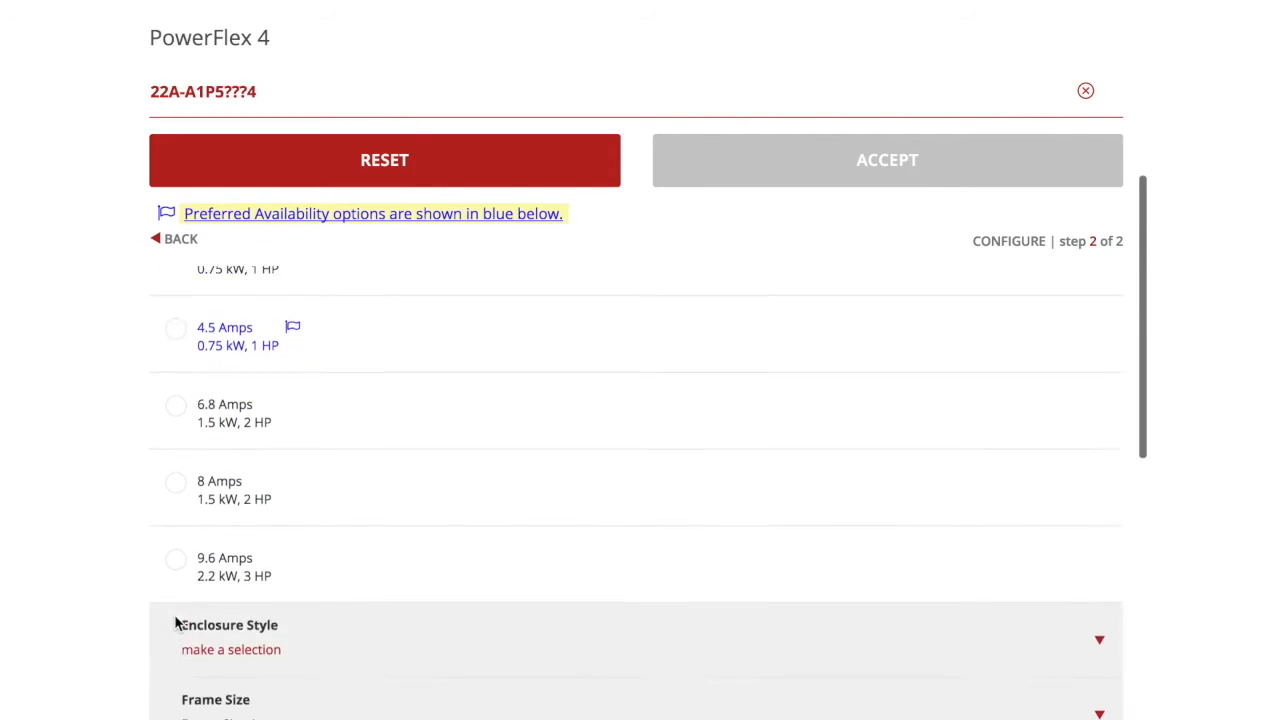
left_click(230, 624)
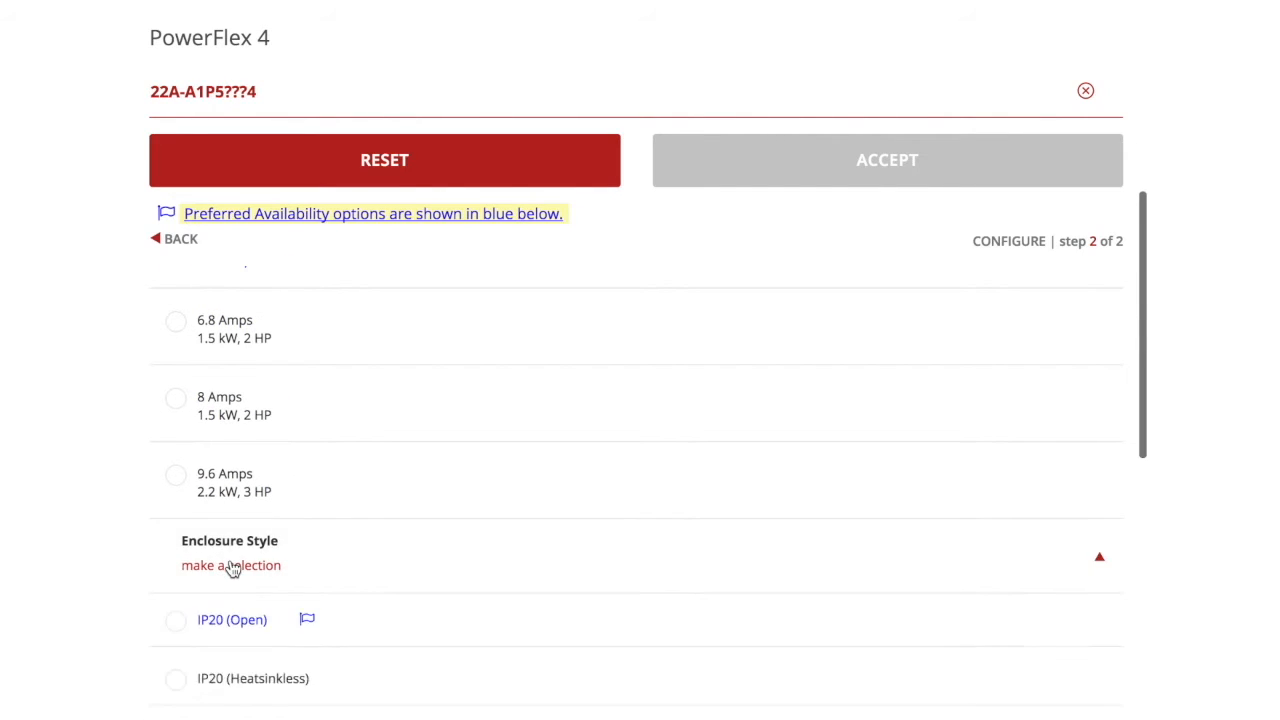
left_click(175, 619)
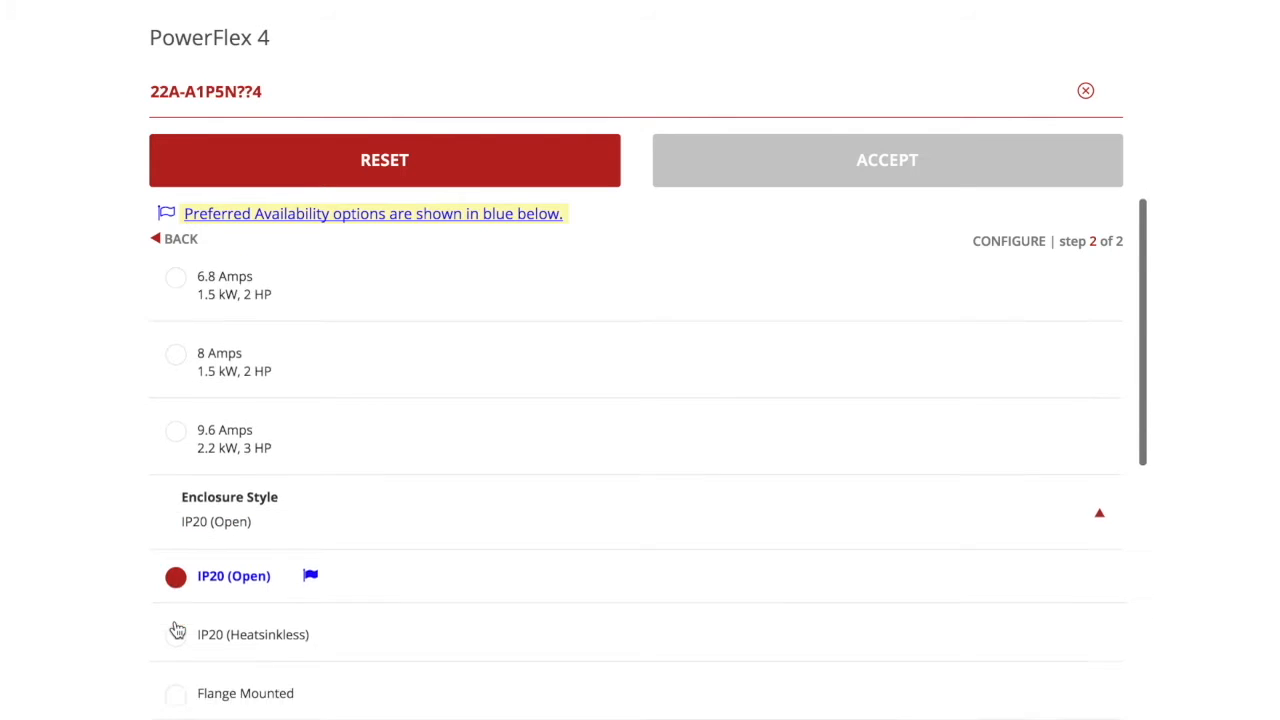
scroll("down", 3)
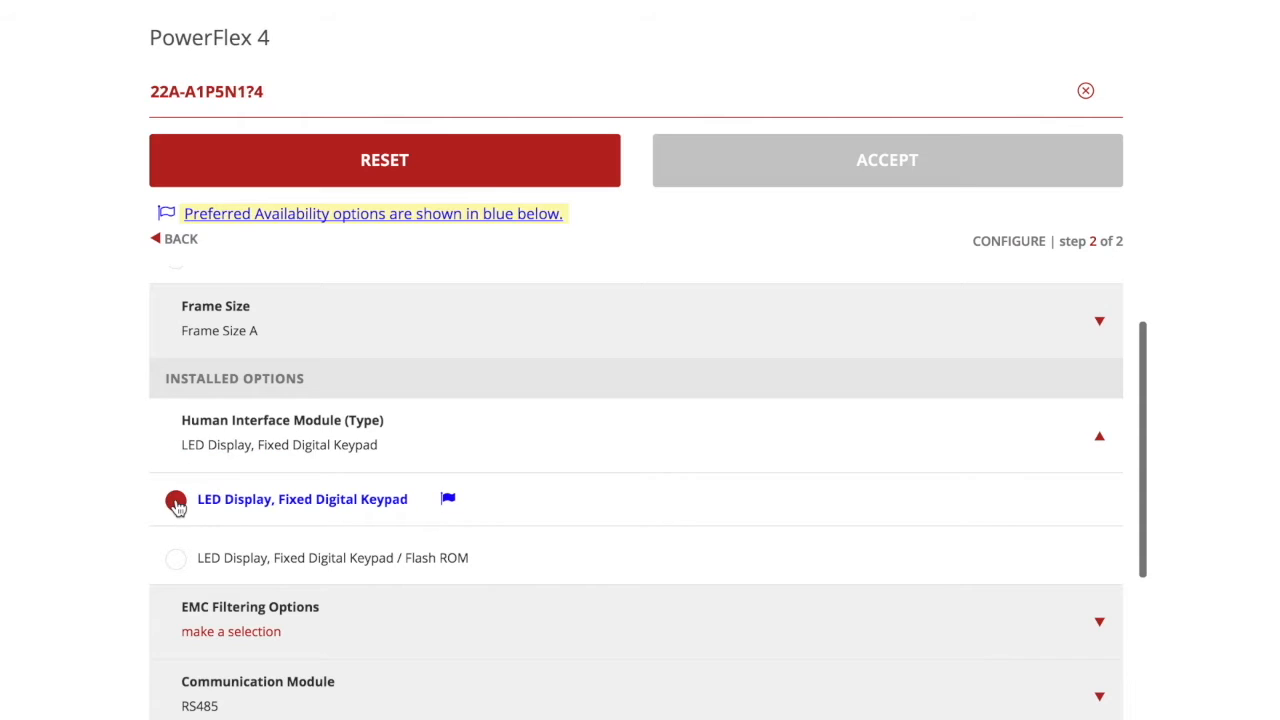
- Add the internal CE compliant EMC filter and accept the configuration as 22A-A1P5N114
left_click(175, 499)
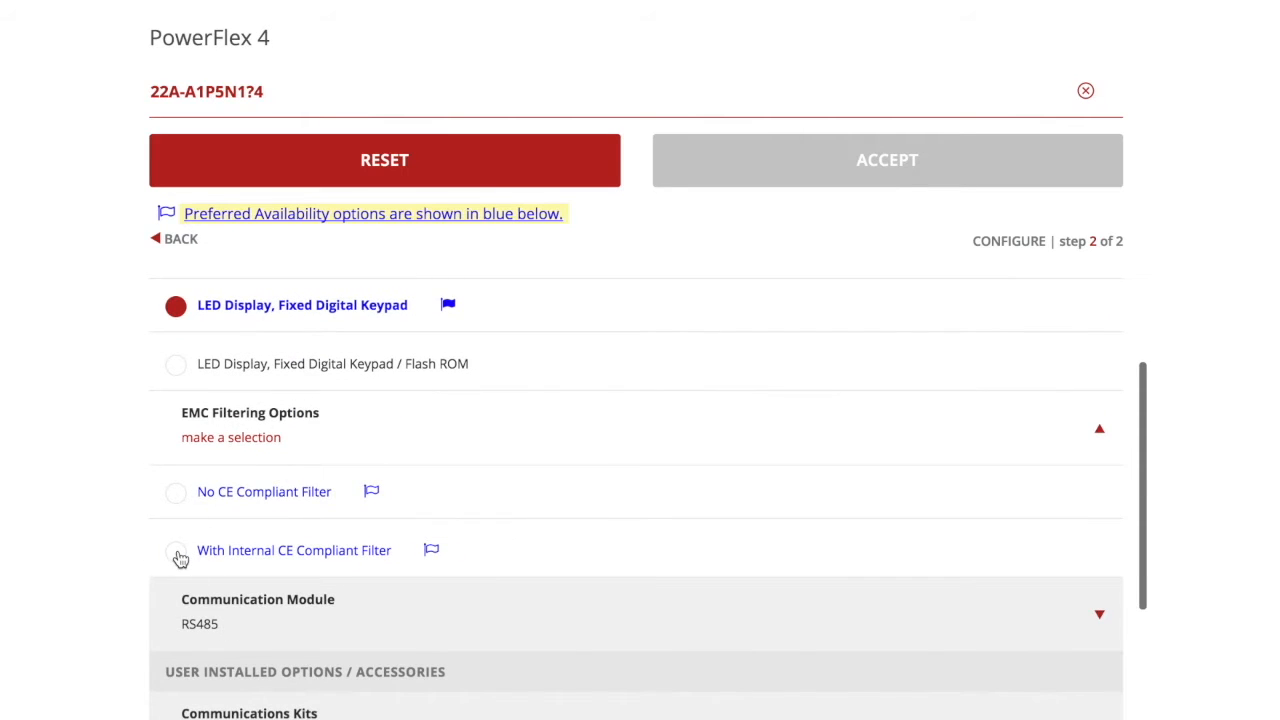
left_click(175, 550)
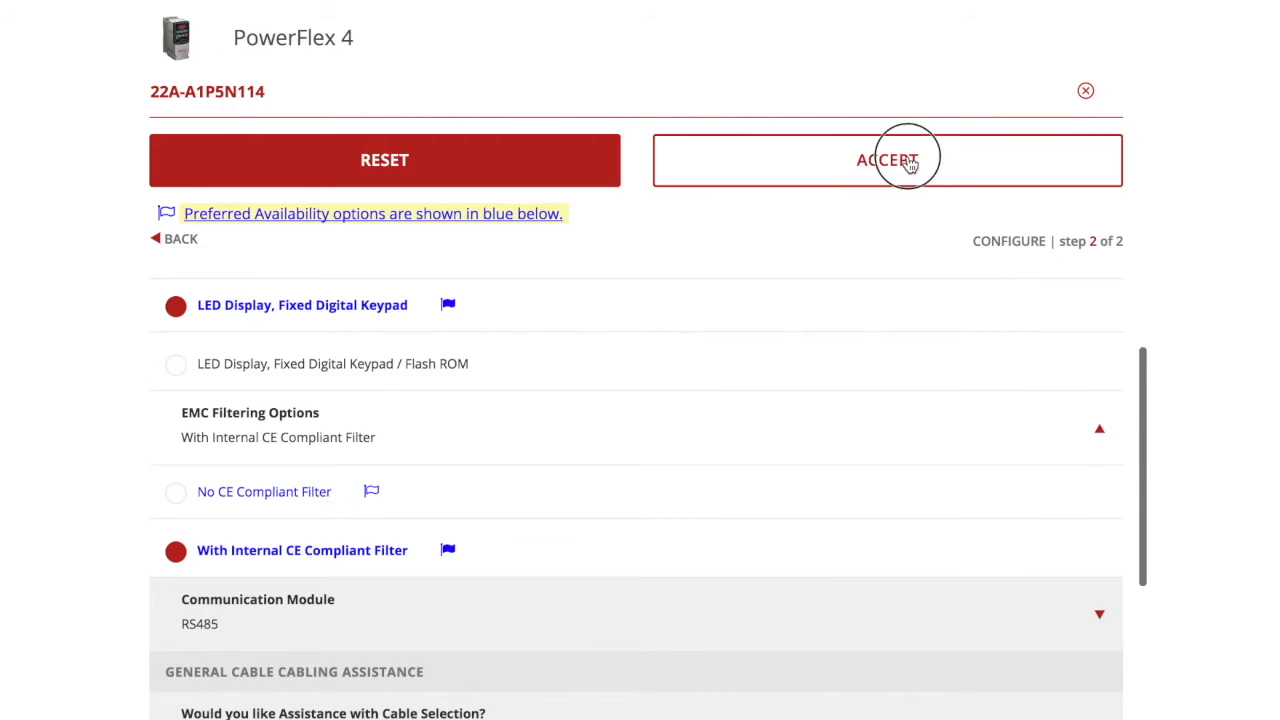
left_click(887, 160)
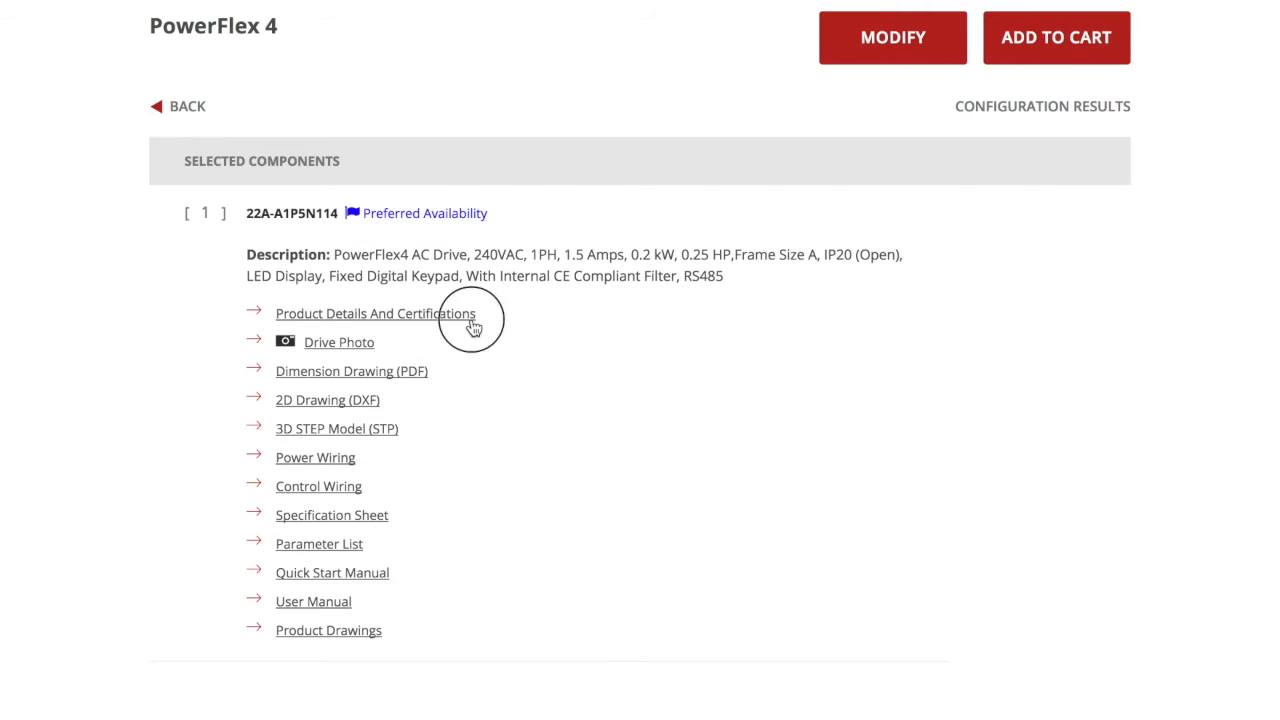
- View and close the product details and certifications for 22A-A1P5N114
left_click(374, 313)
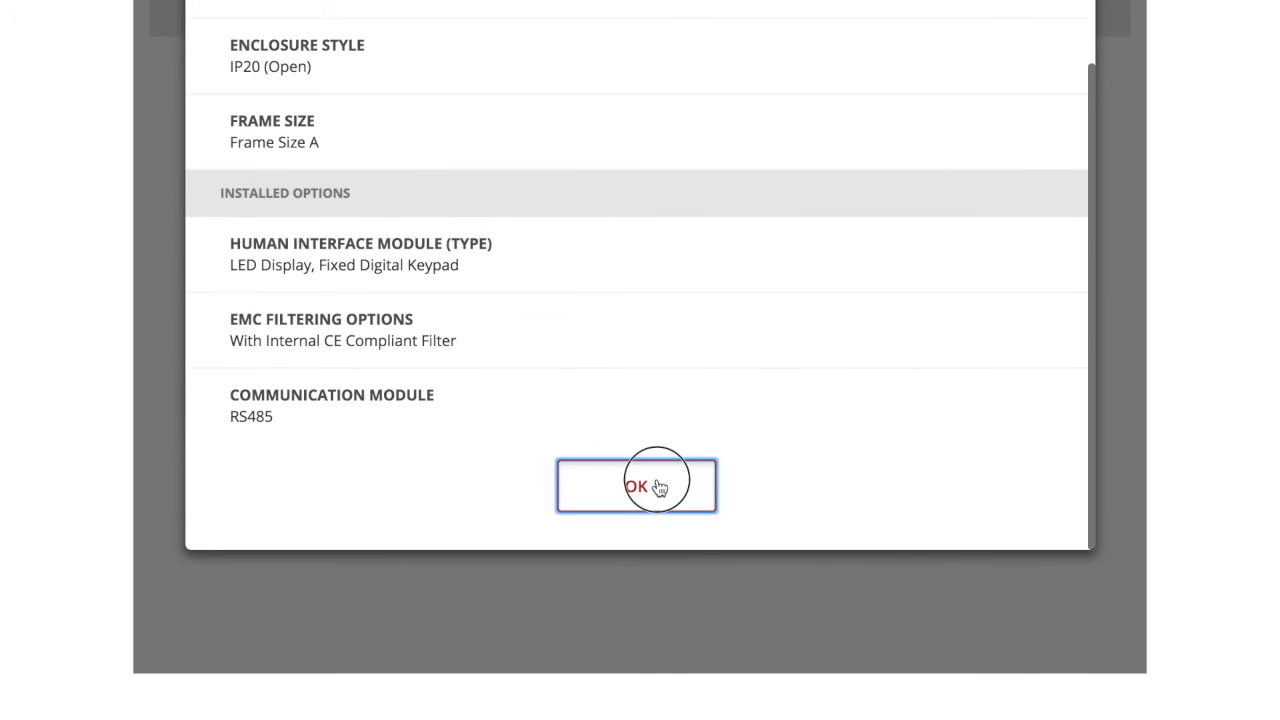
left_click(636, 485)
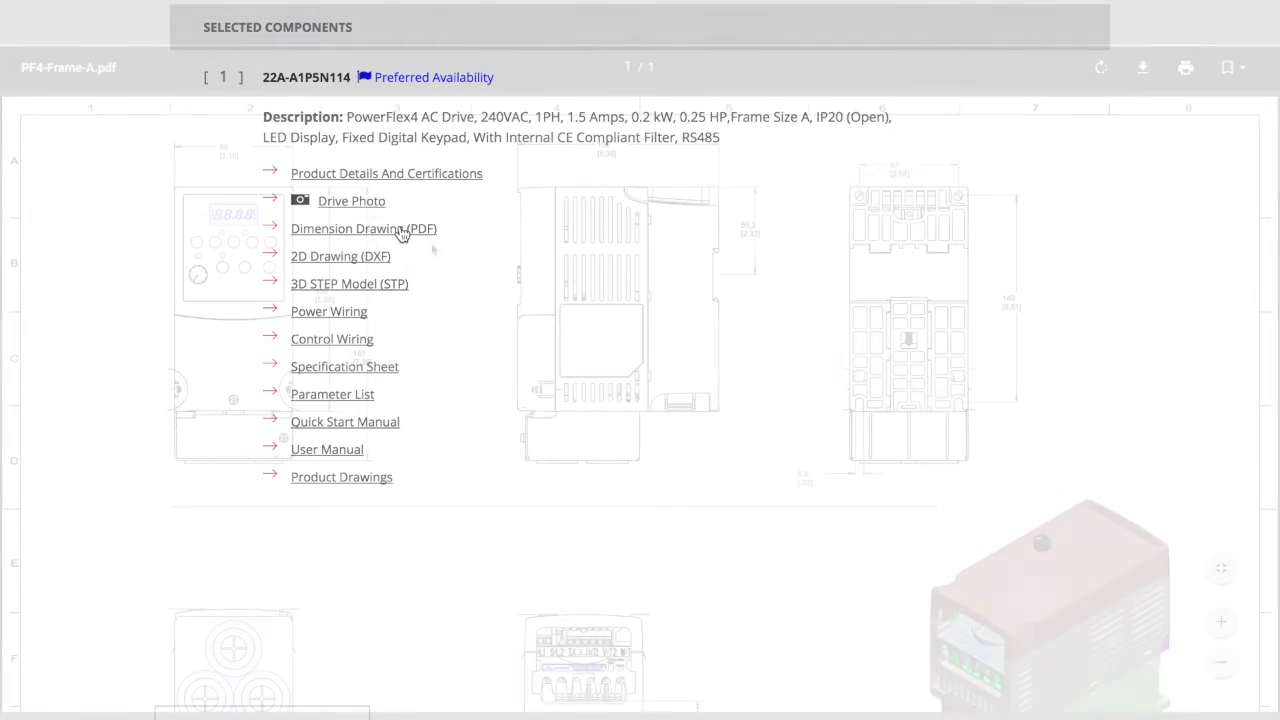